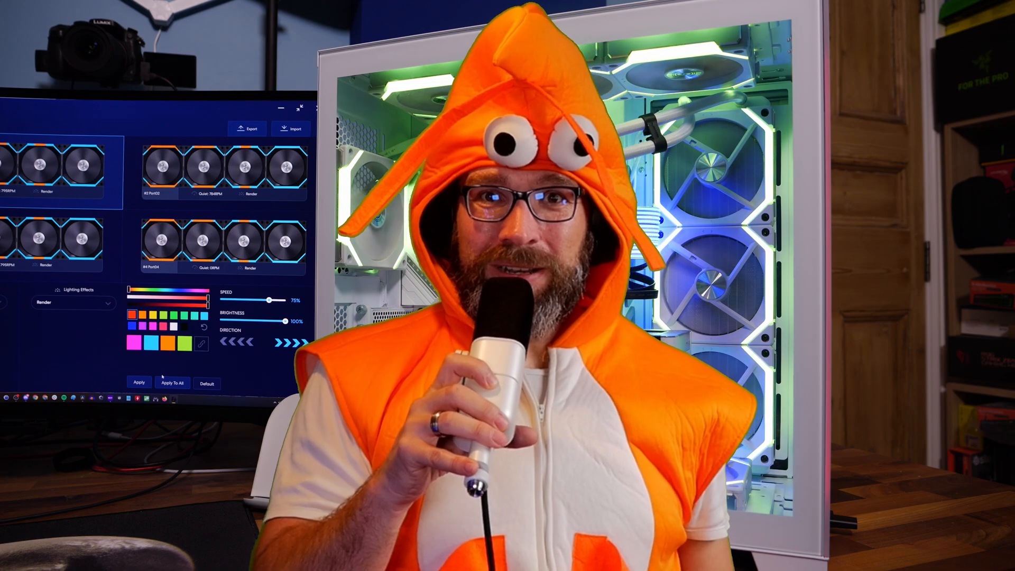
Browse the lighting effect list (Stack, Neon, Voice, Groove, Render, Tunnel) for the fan groups.
{"action": "left_click", "coordinate": [73, 303]}
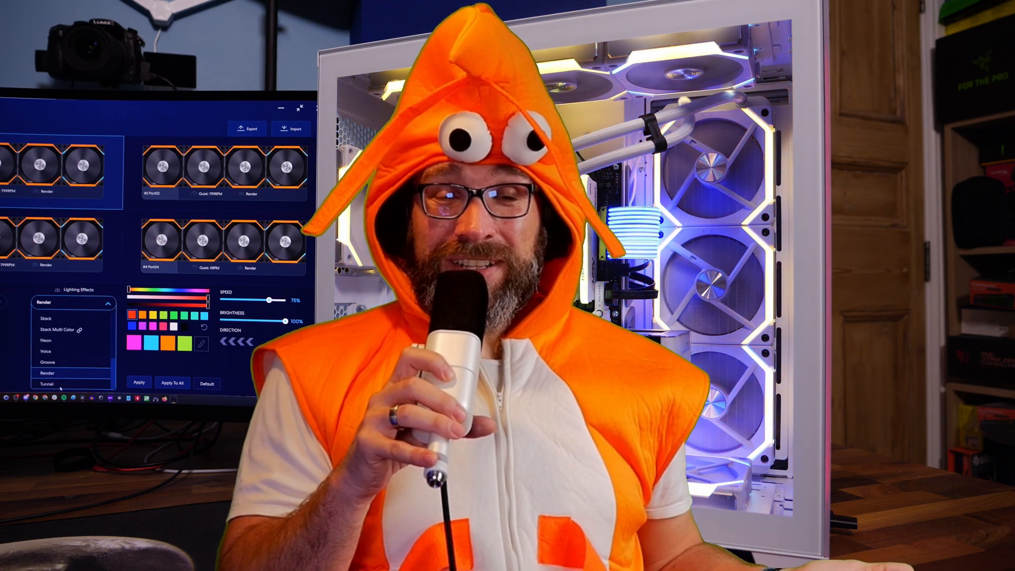
{"action": "left_click", "coordinate": [46, 351]}
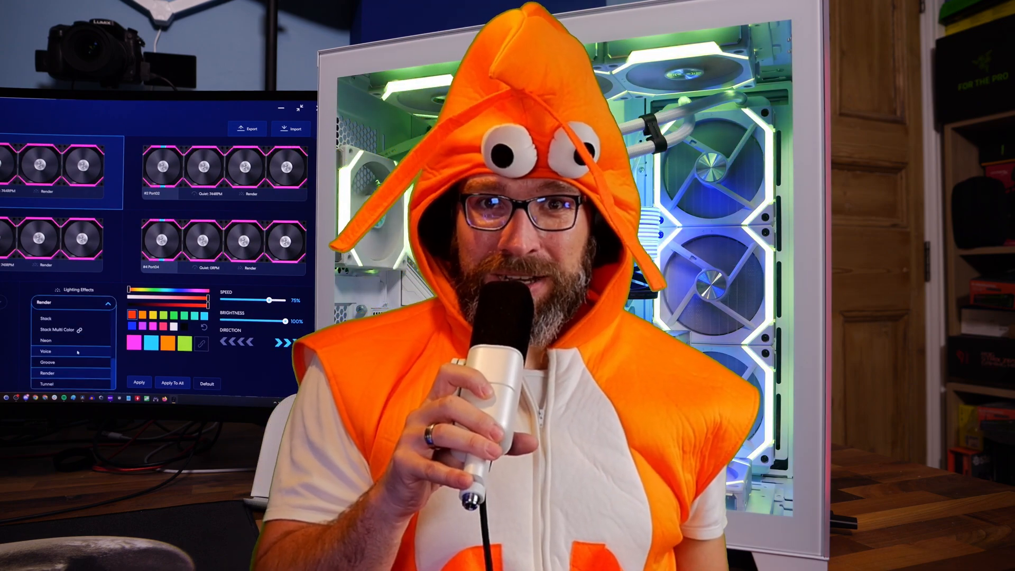